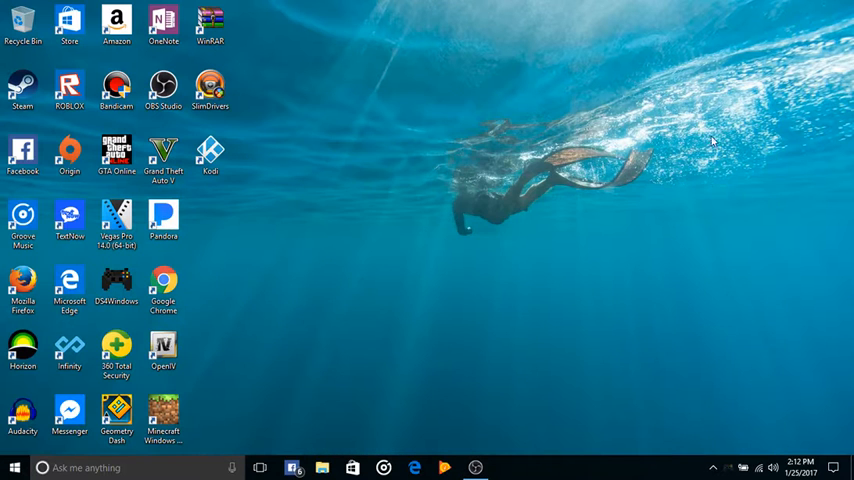
pyautogui.moveTo(374, 225)
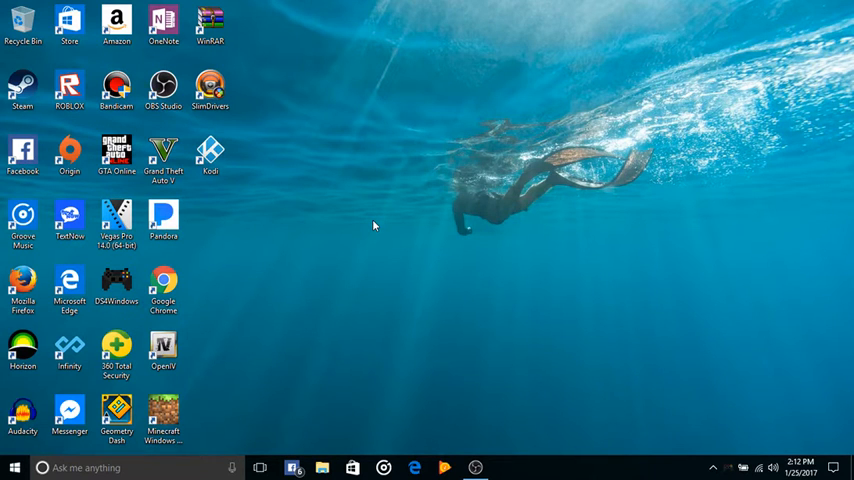
# - Launch Kodi and open the File manager from the SYSTEM menu
pyautogui.click(210, 155)
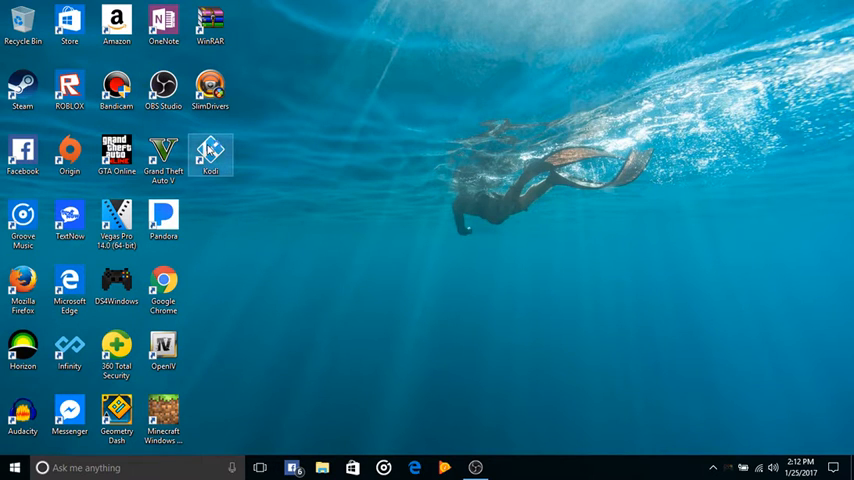
pyautogui.moveTo(210, 150)
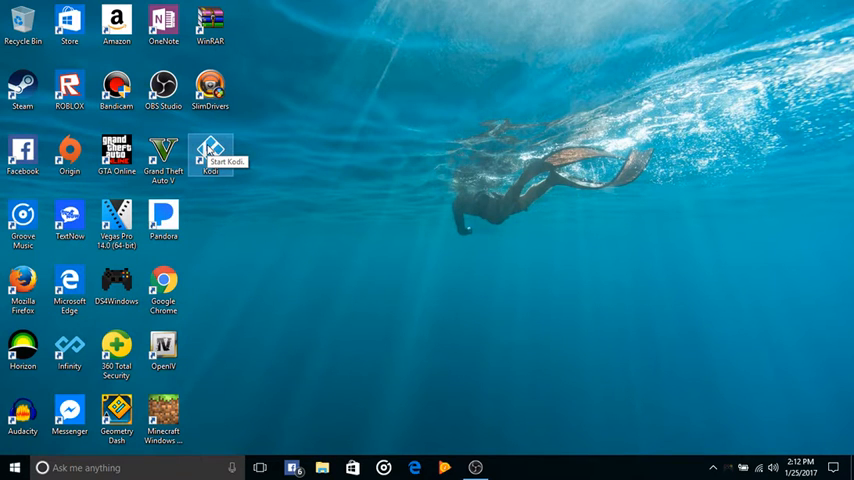
pyautogui.doubleClick(210, 152)
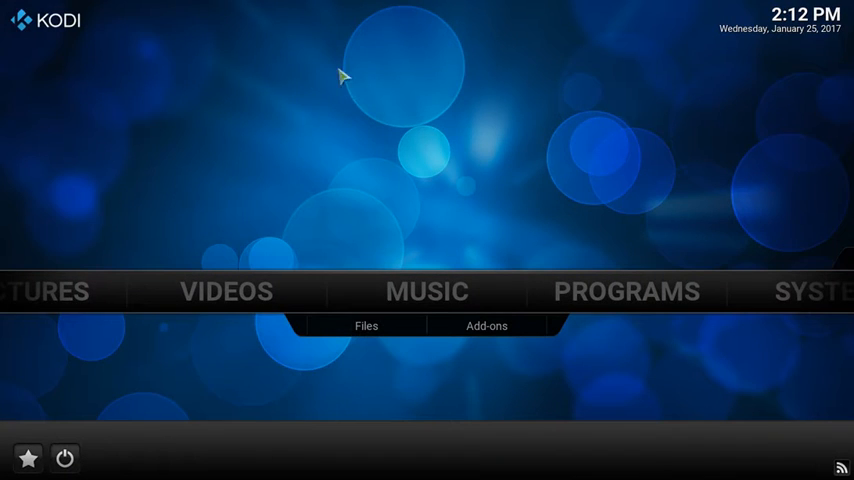
pyautogui.click(760, 291)
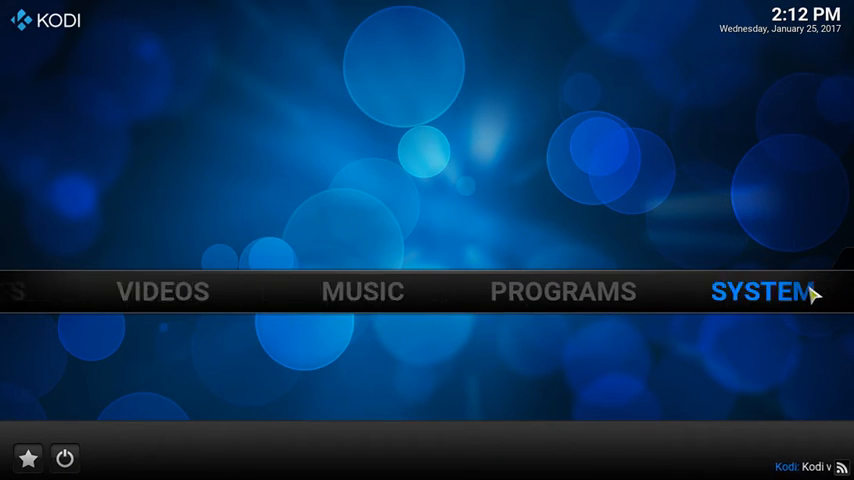
pyautogui.click(763, 291)
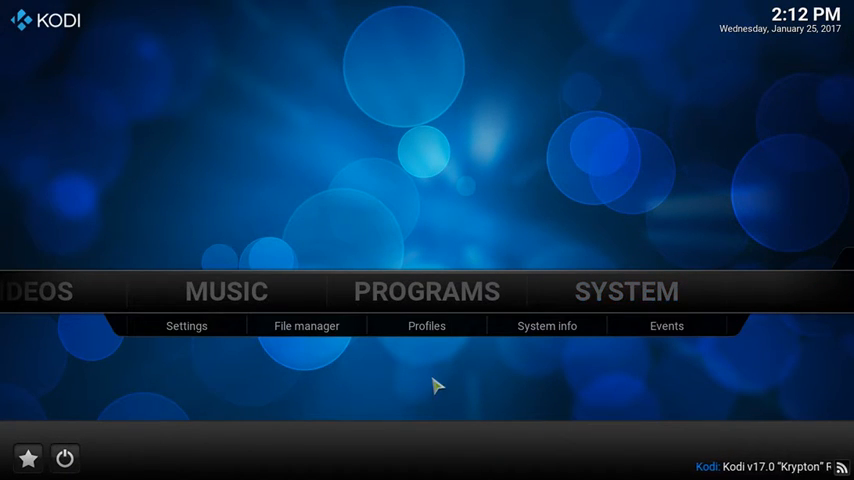
pyautogui.click(306, 325)
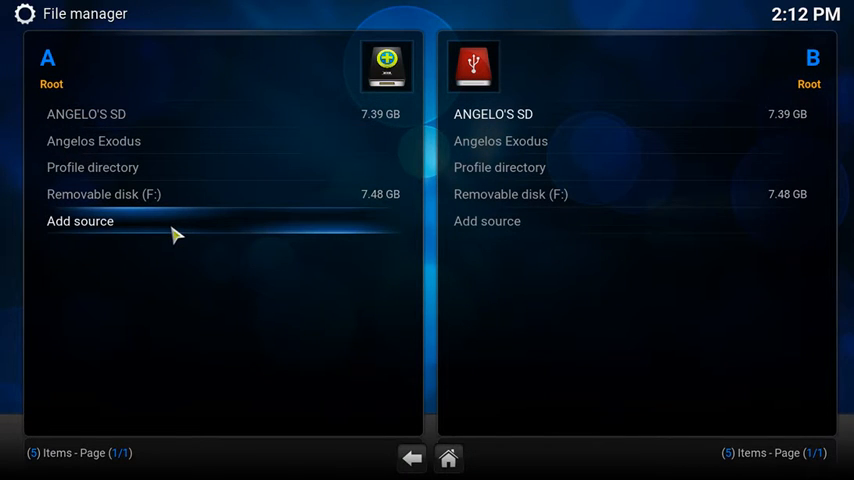
pyautogui.click(80, 221)
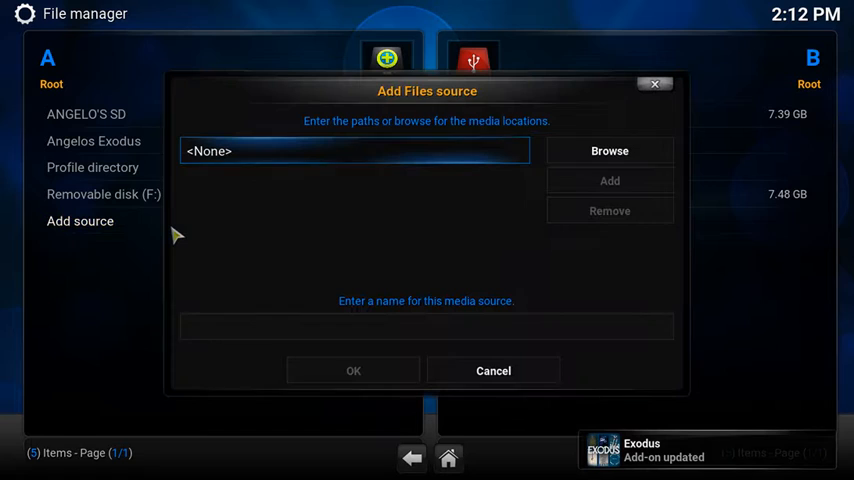
pyautogui.click(353, 150)
pyautogui.write('http://')
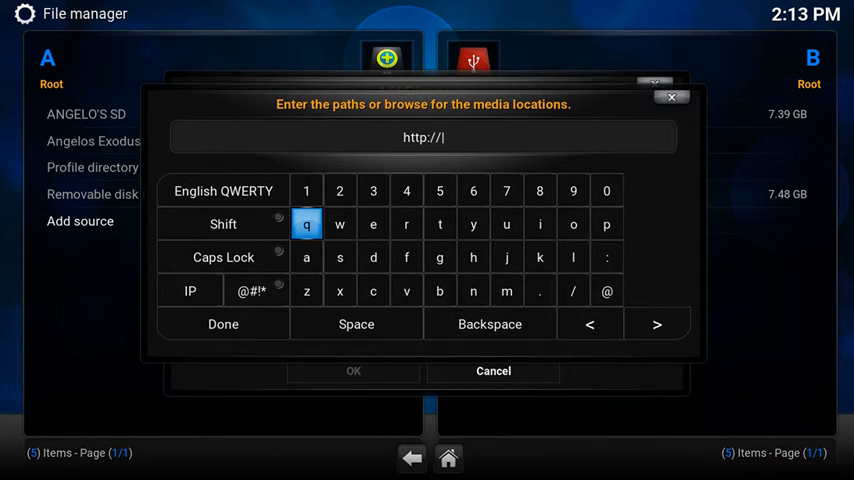
pyautogui.write('fusio')
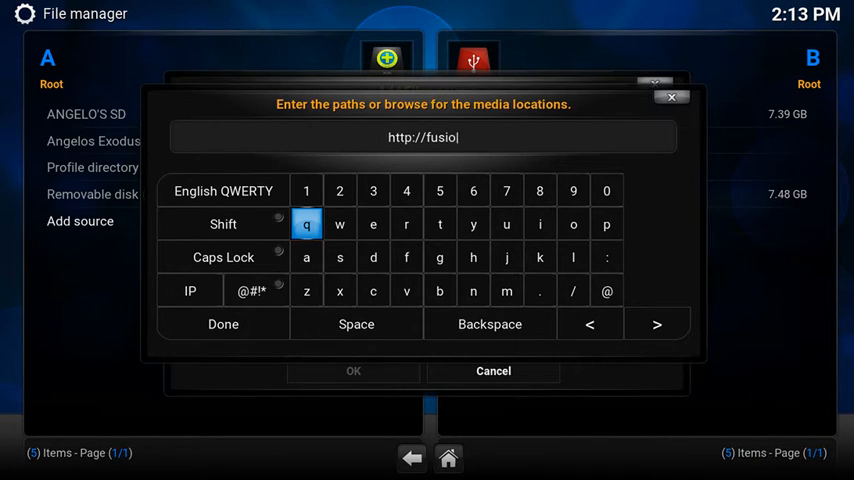
pyautogui.click(473, 290)
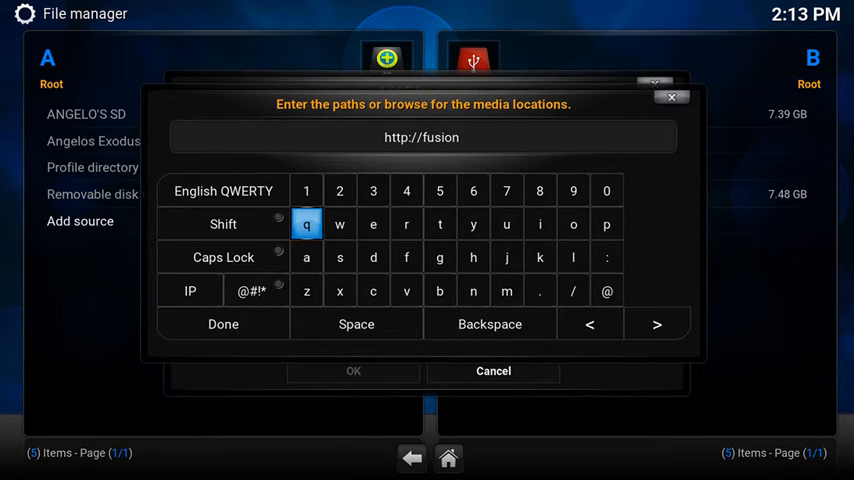
pyautogui.click(540, 291)
pyautogui.write('.tvadd')
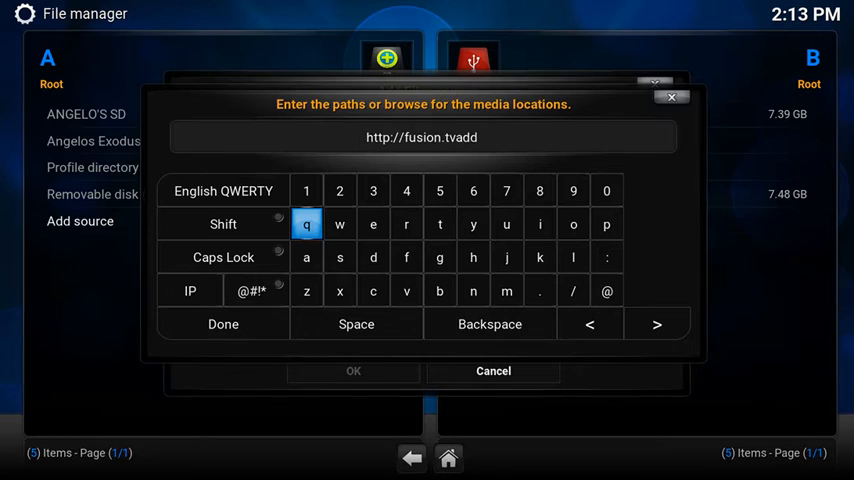
pyautogui.write('ons.ag')
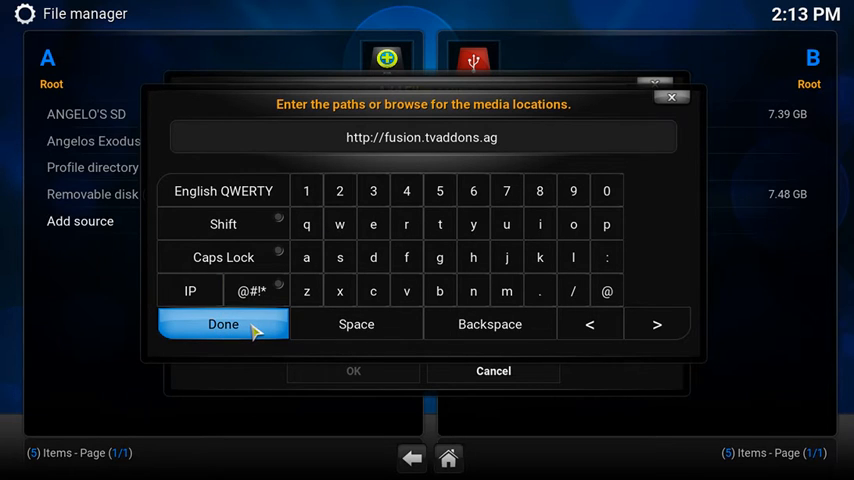
pyautogui.click(222, 323)
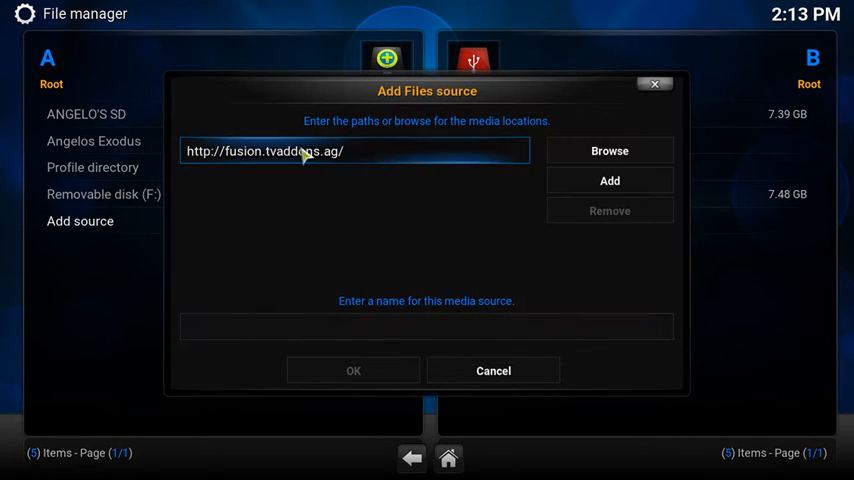
# - Name the fusion source 'Exodus' and save it with OK
pyautogui.click(426, 326)
pyautogui.write('Exodus')
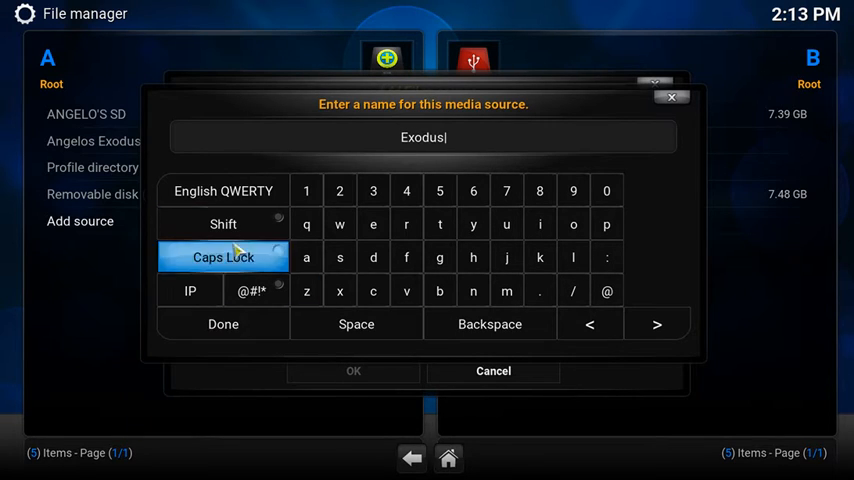
pyautogui.click(222, 323)
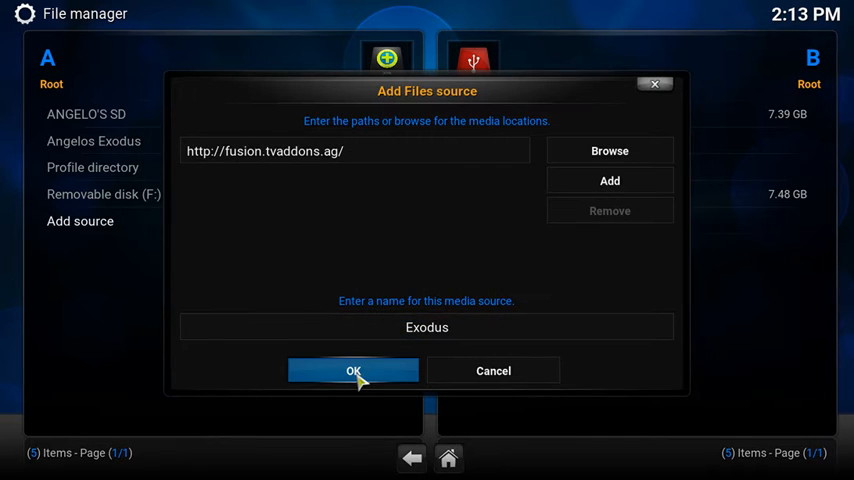
pyautogui.click(353, 370)
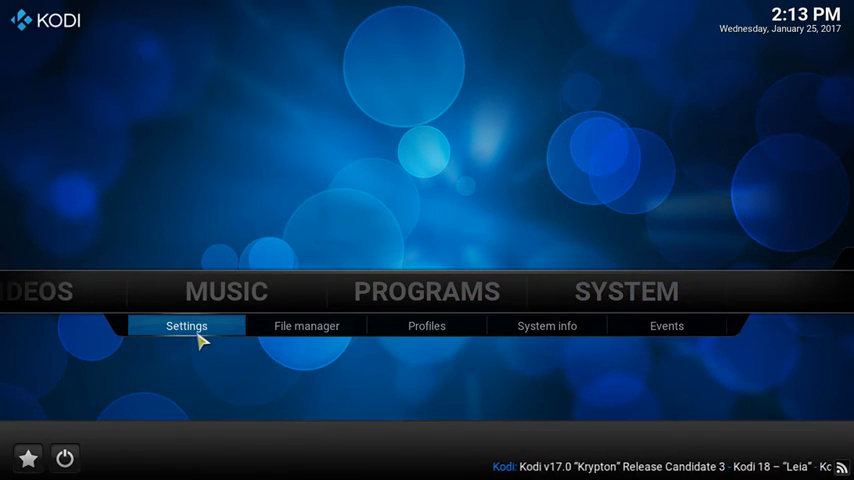
# - Go to Settings > Add-ons > Install from repository
pyautogui.click(186, 326)
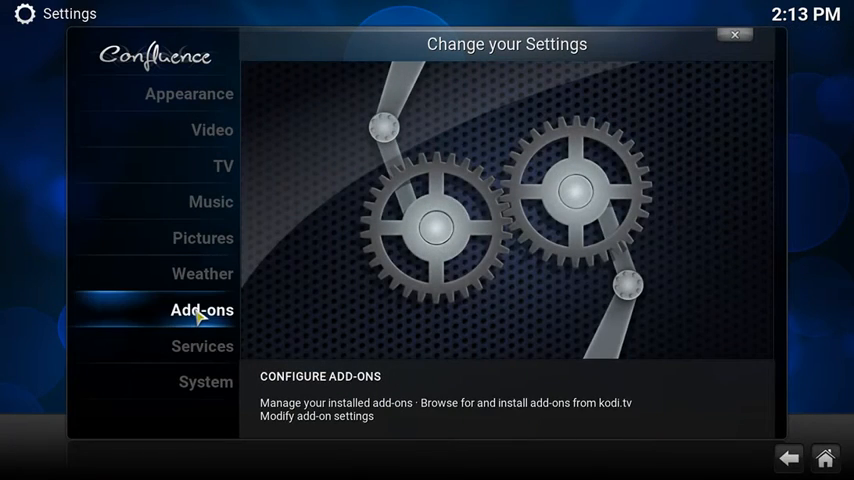
pyautogui.click(201, 310)
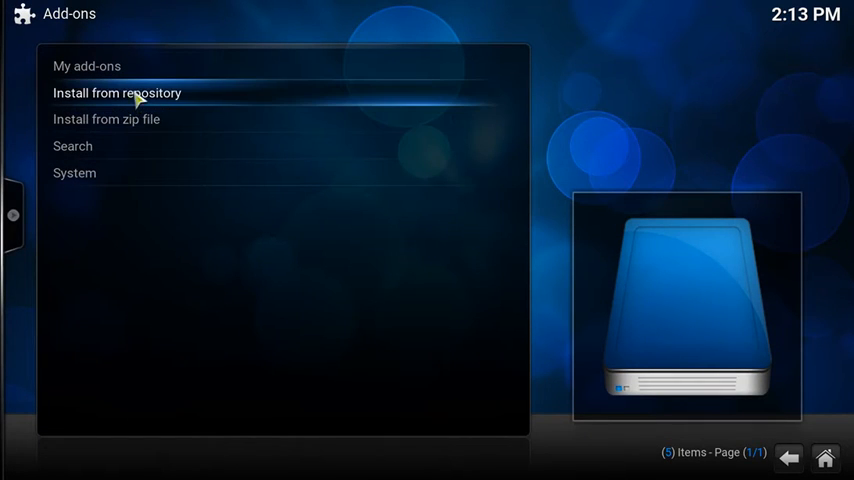
pyautogui.click(106, 119)
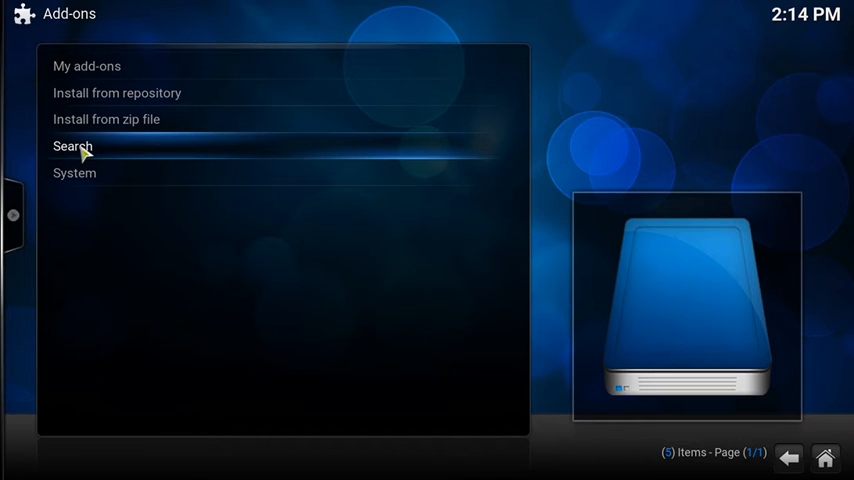
# - Search add-ons for 'exodus', view its details, then select Exodus under Videos > Add-ons
pyautogui.click(72, 146)
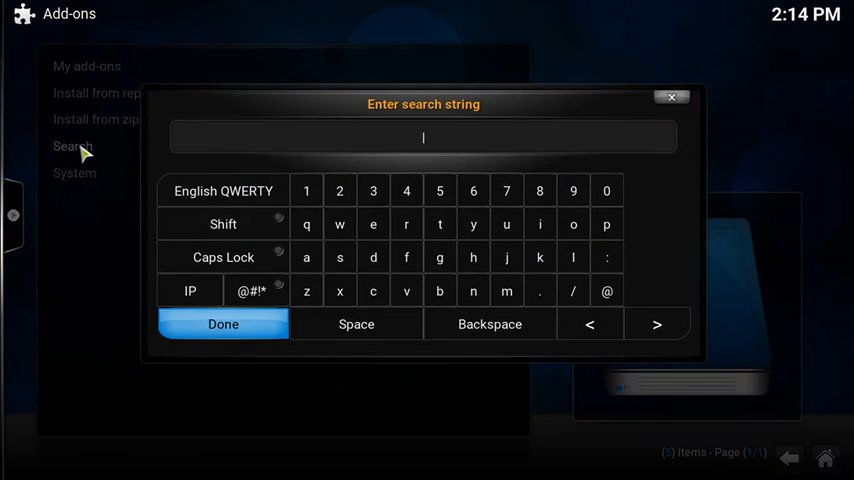
pyautogui.write('exodu')
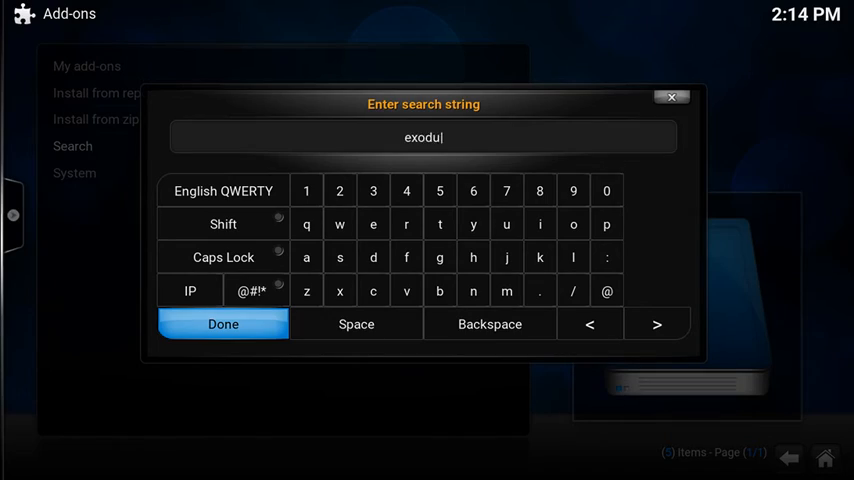
pyautogui.click(222, 323)
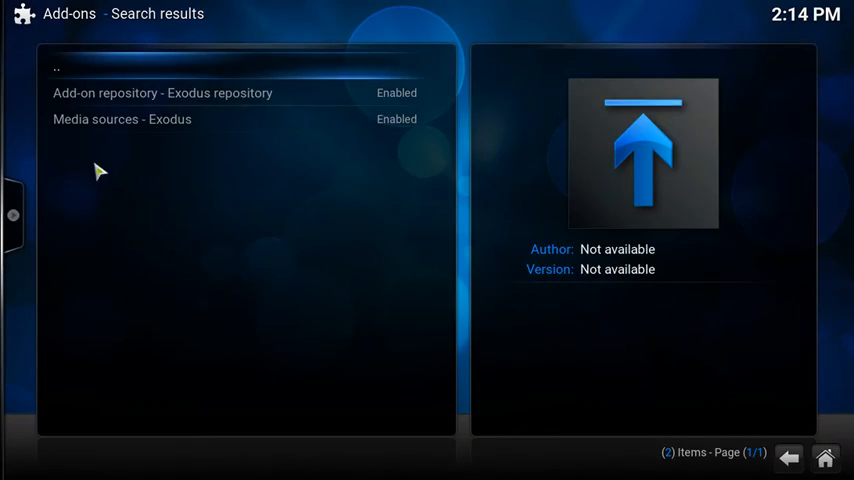
pyautogui.click(121, 119)
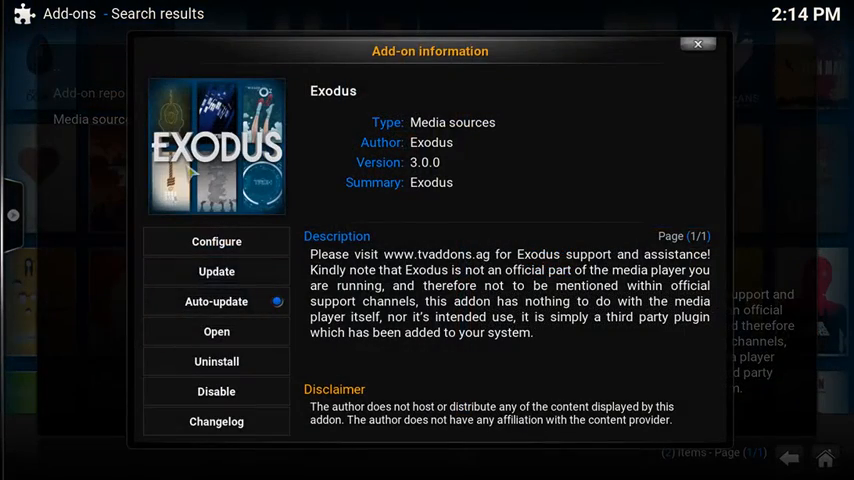
pyautogui.moveTo(216, 331)
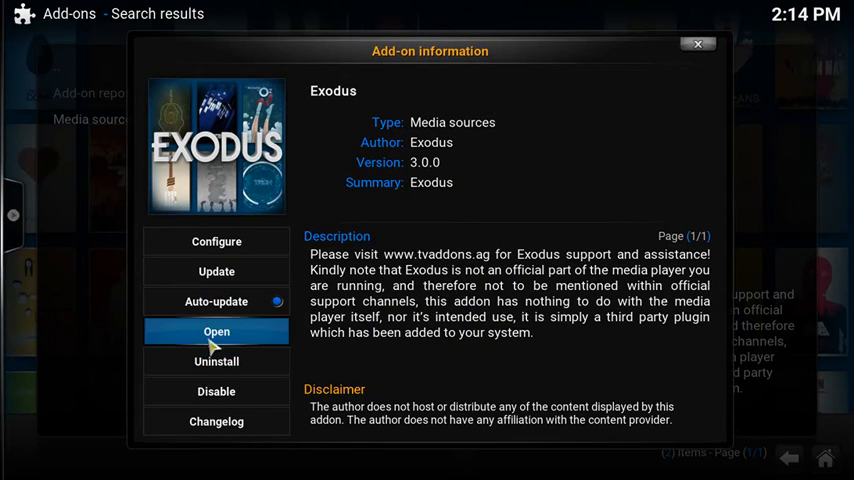
pyautogui.moveTo(216, 361)
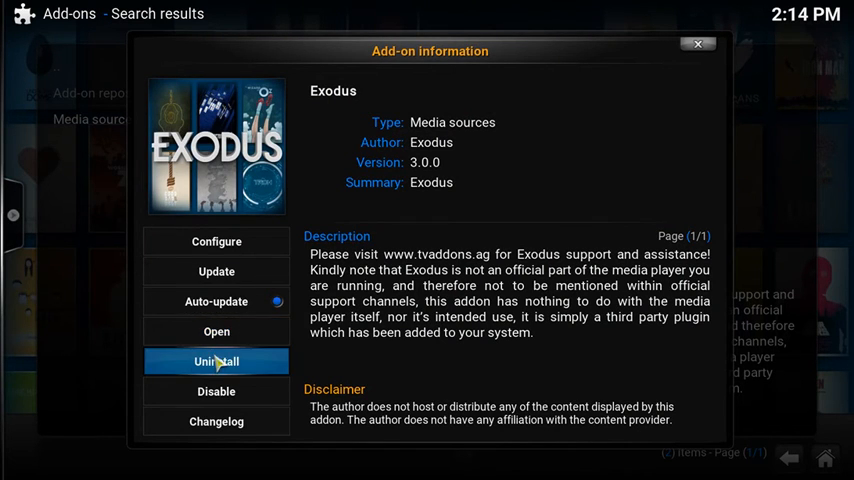
pyautogui.moveTo(795, 35)
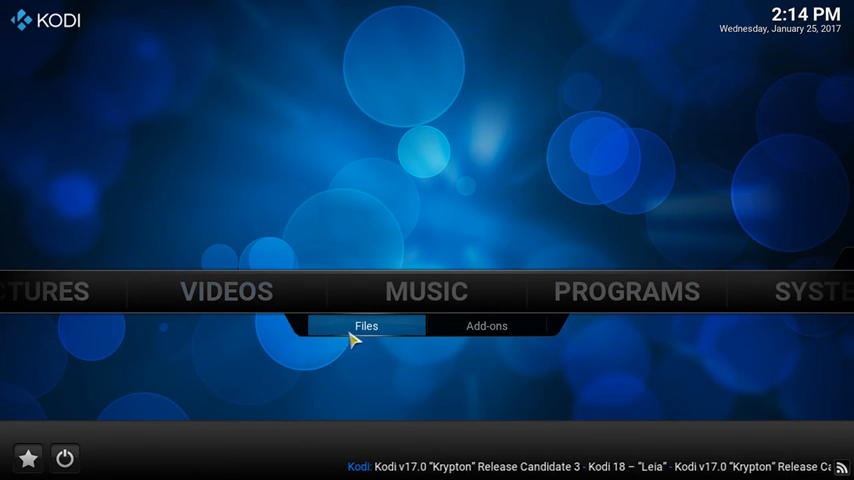
pyautogui.click(488, 326)
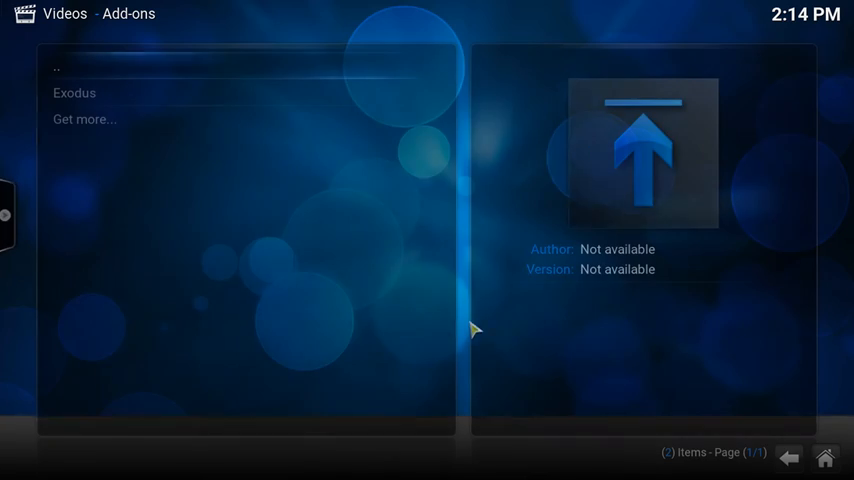
pyautogui.click(75, 93)
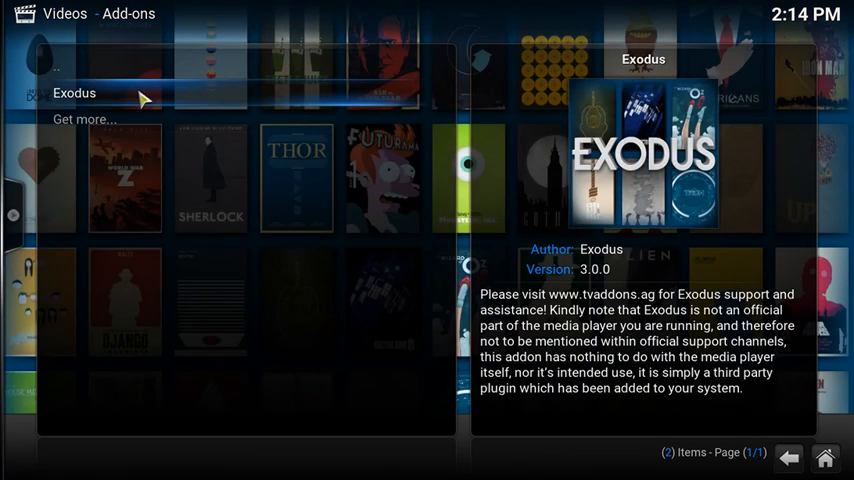